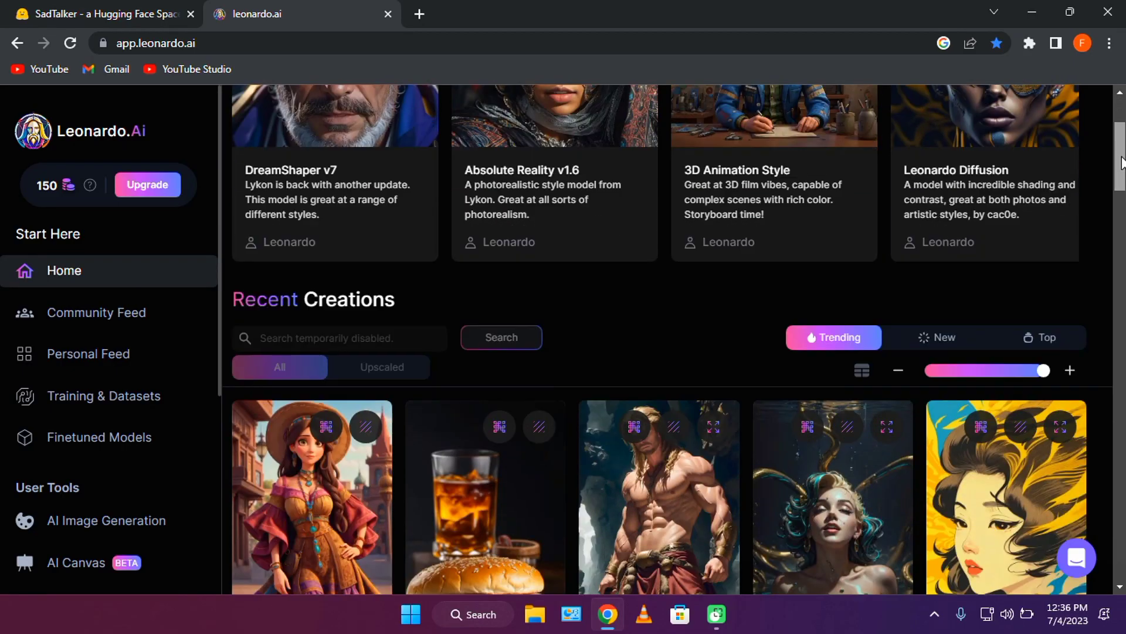
- Generate 3D-animation portraits from a prompt ending 'green eyes, beautiful' and enlarge the green-eyed girl
{"action": "left_click", "coordinate": [773, 172]}
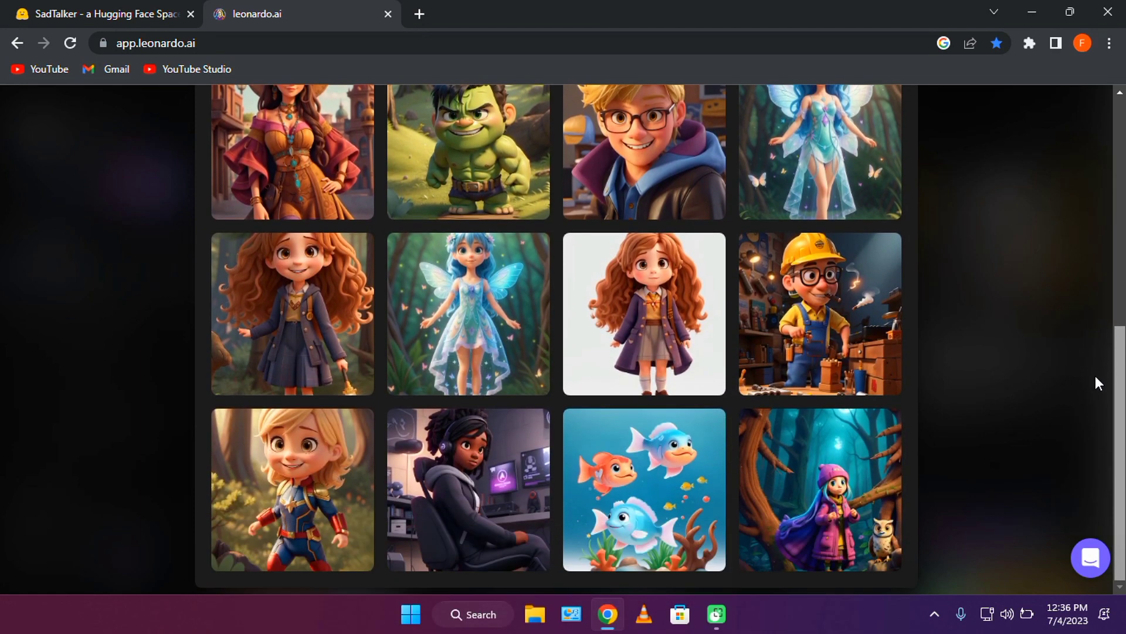
{"action": "scroll", "scroll_direction": "up", "scroll_amount": 3}
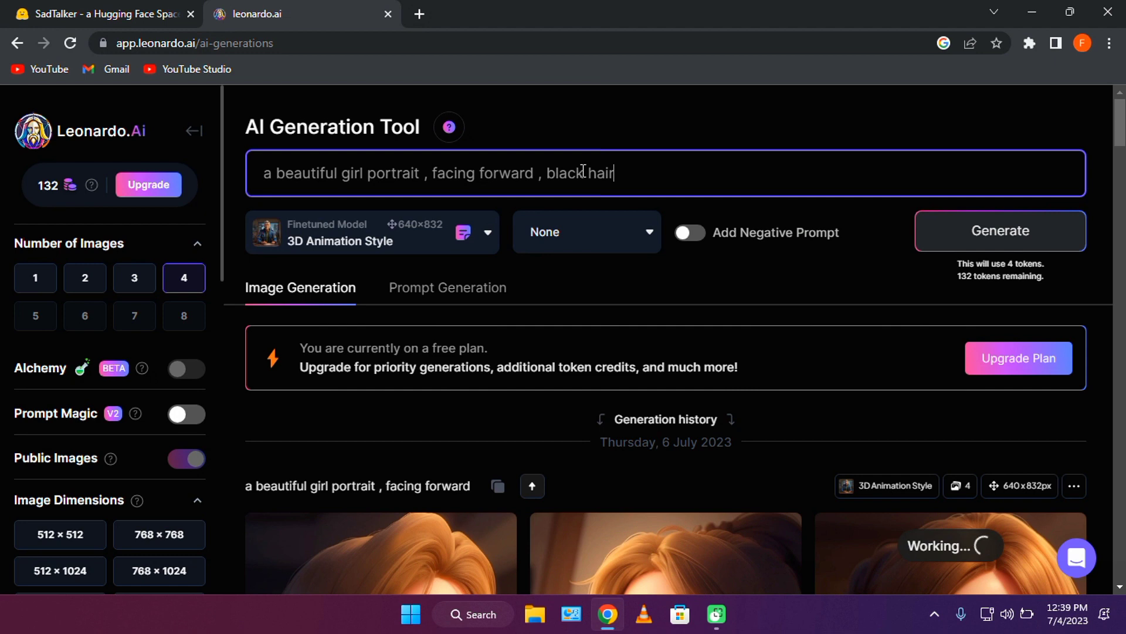
{"action": "type", "text": ", green eyes , beautiful"}
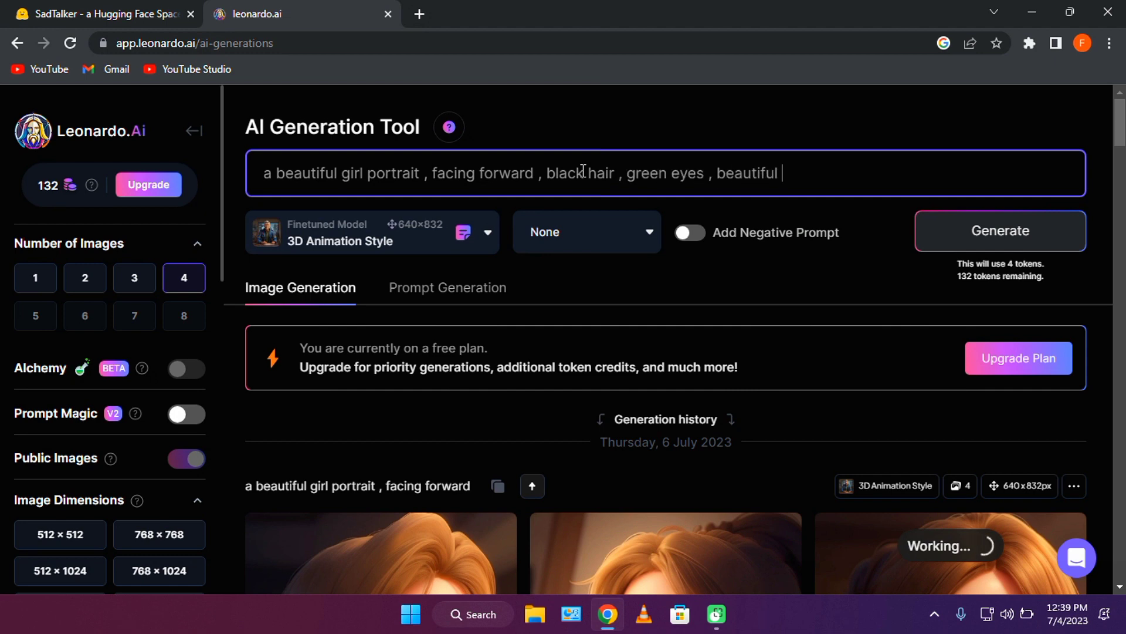
{"action": "scroll", "scroll_direction": "down", "scroll_amount": 3}
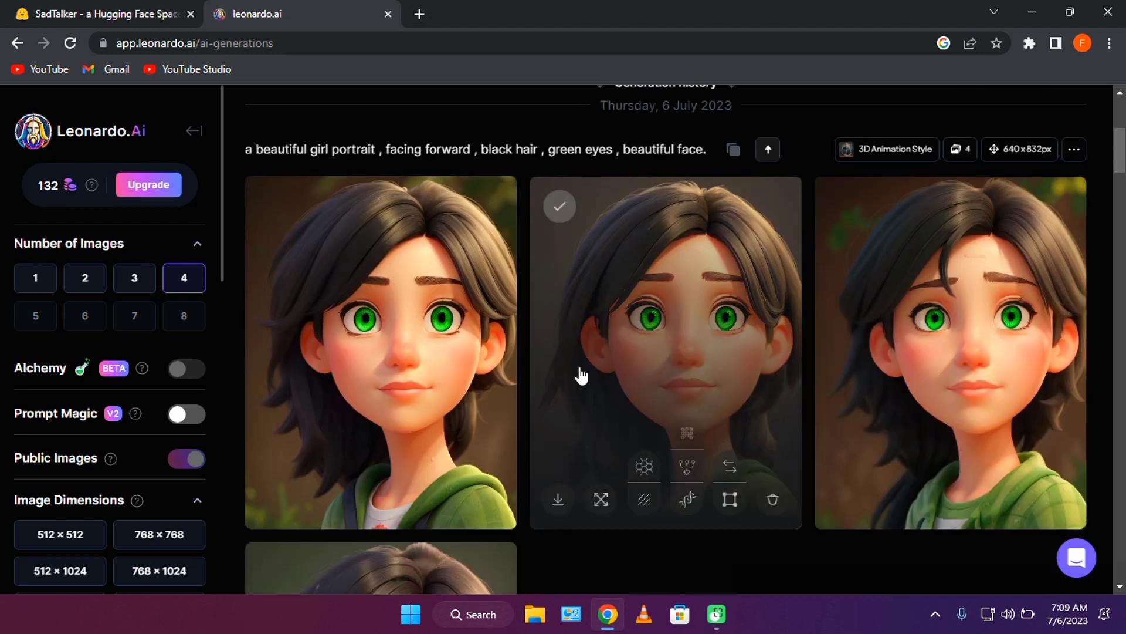
{"action": "left_click", "coordinate": [600, 499]}
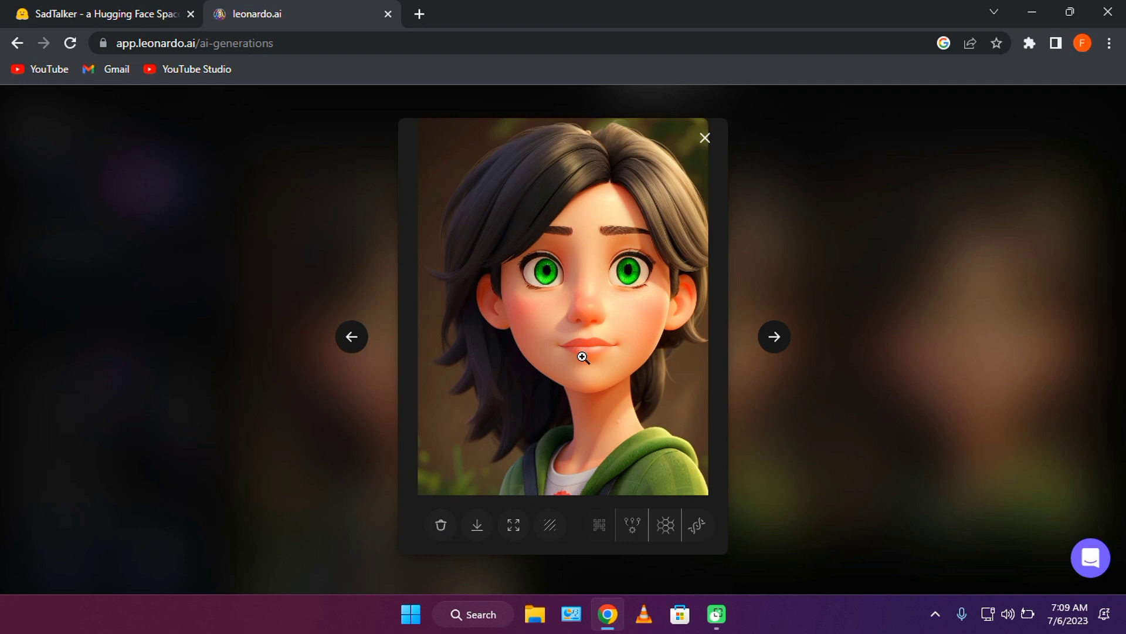
- Voice the Ana greeting ('…how are you doing…') with Rachel and download the audio
{"action": "left_click", "coordinate": [259, 13]}
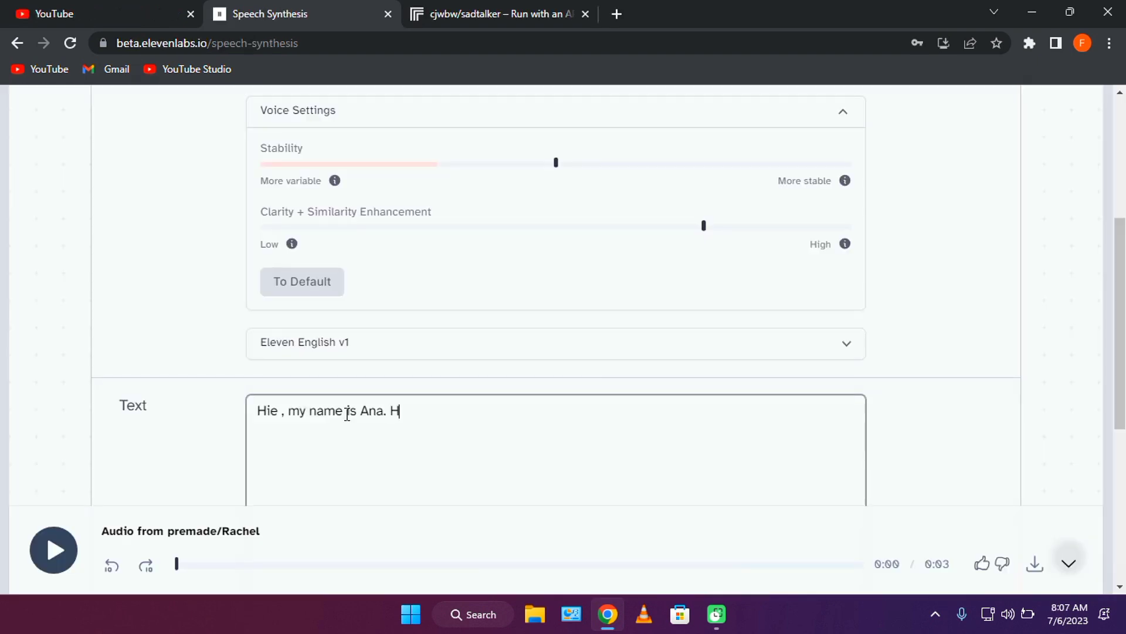
{"action": "type", "text": "ow are you doing t"}
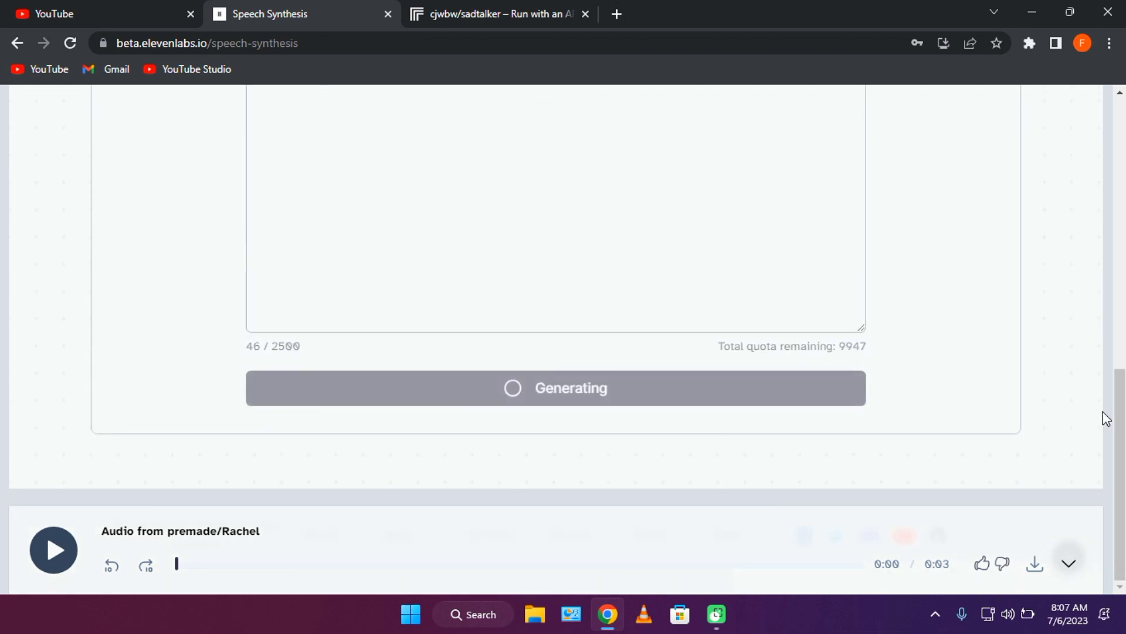
{"action": "scroll", "scroll_direction": "up", "scroll_amount": 3}
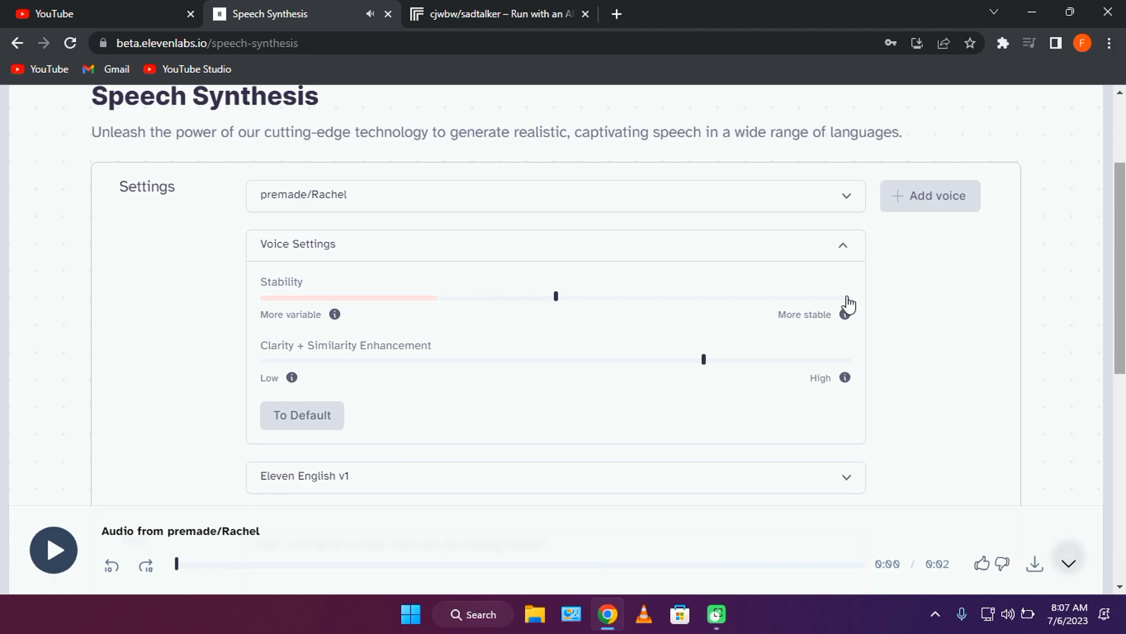
{"action": "left_click", "coordinate": [495, 14]}
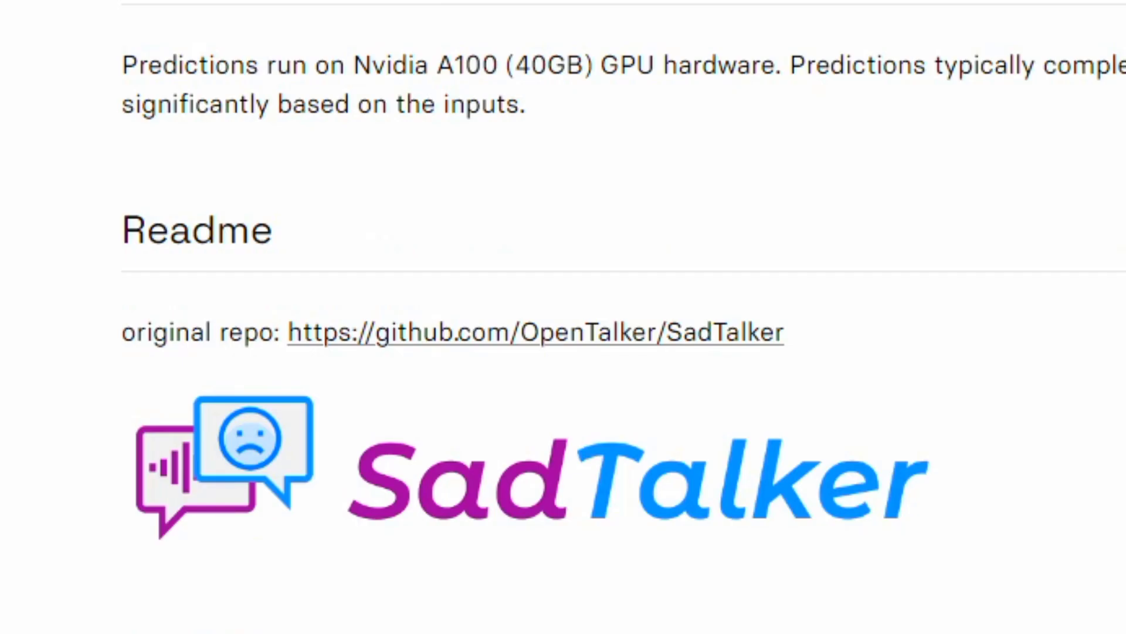
- Load the portrait jpg and ElevenLabs mp3 into the SadTalker form, then scroll to Submit
{"action": "scroll", "scroll_direction": "down", "scroll_amount": 3}
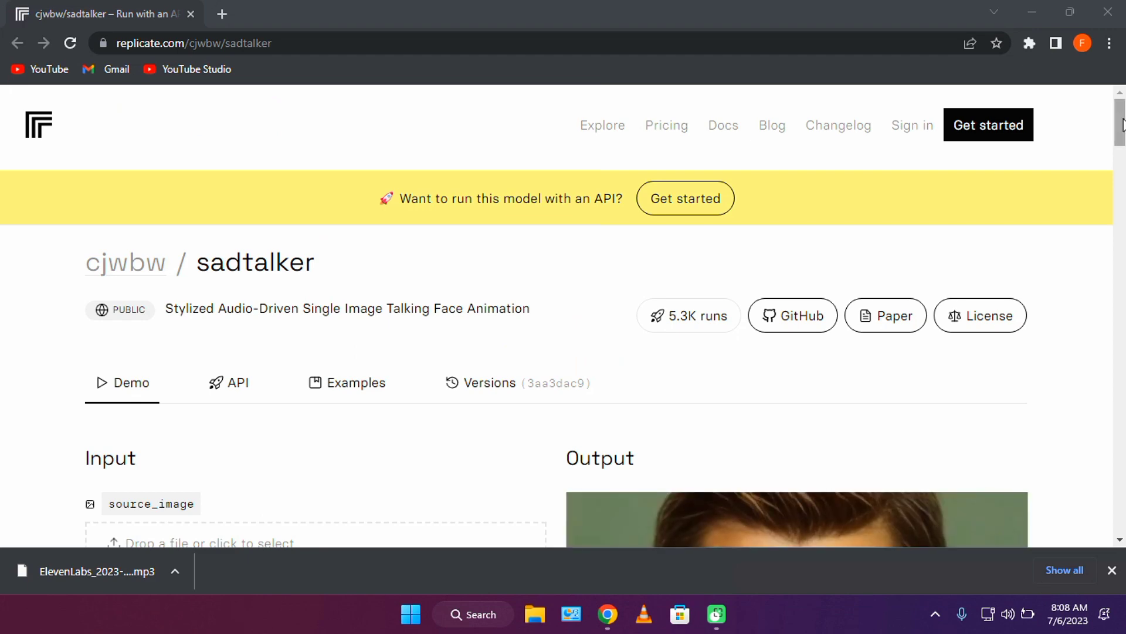
{"action": "scroll", "scroll_direction": "down", "scroll_amount": 3}
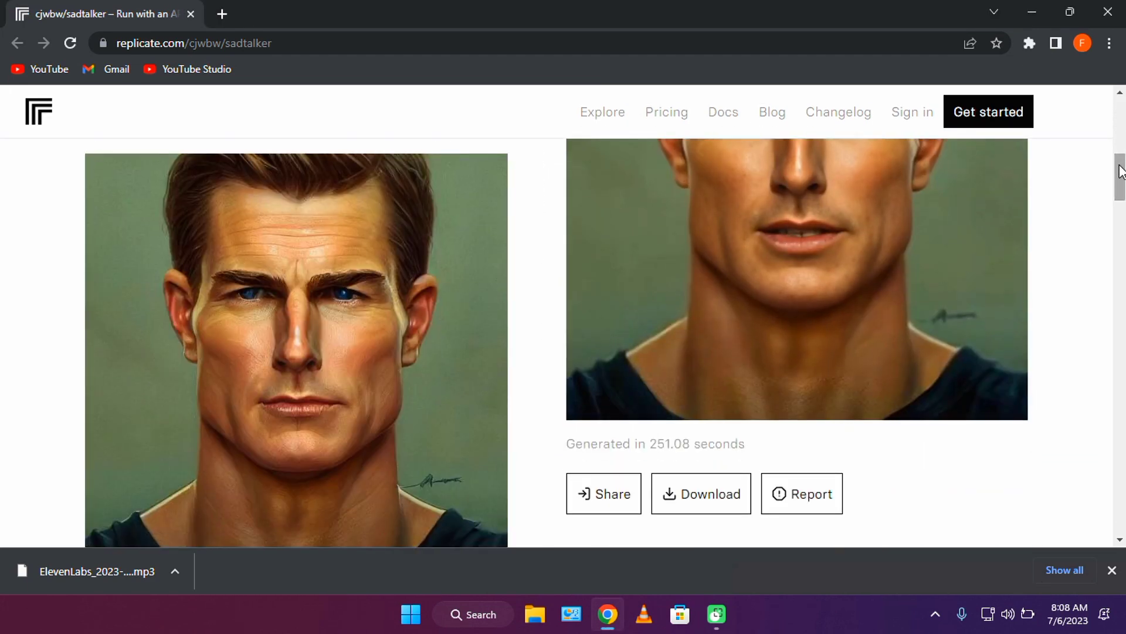
{"action": "scroll", "scroll_direction": "up", "scroll_amount": 3}
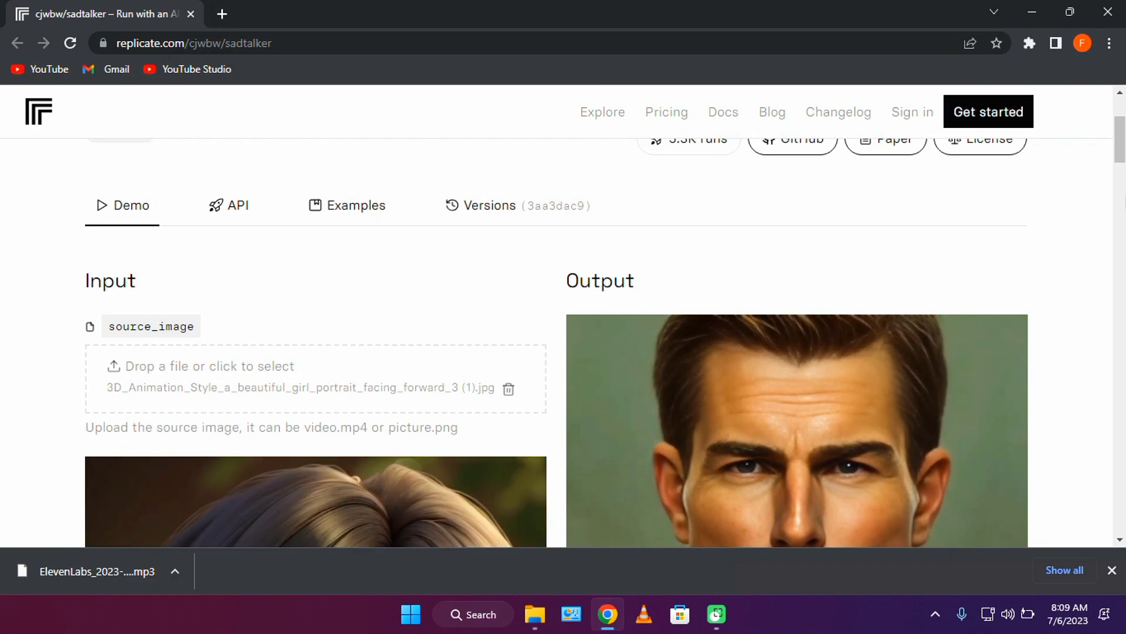
{"action": "scroll", "scroll_direction": "down", "scroll_amount": 3}
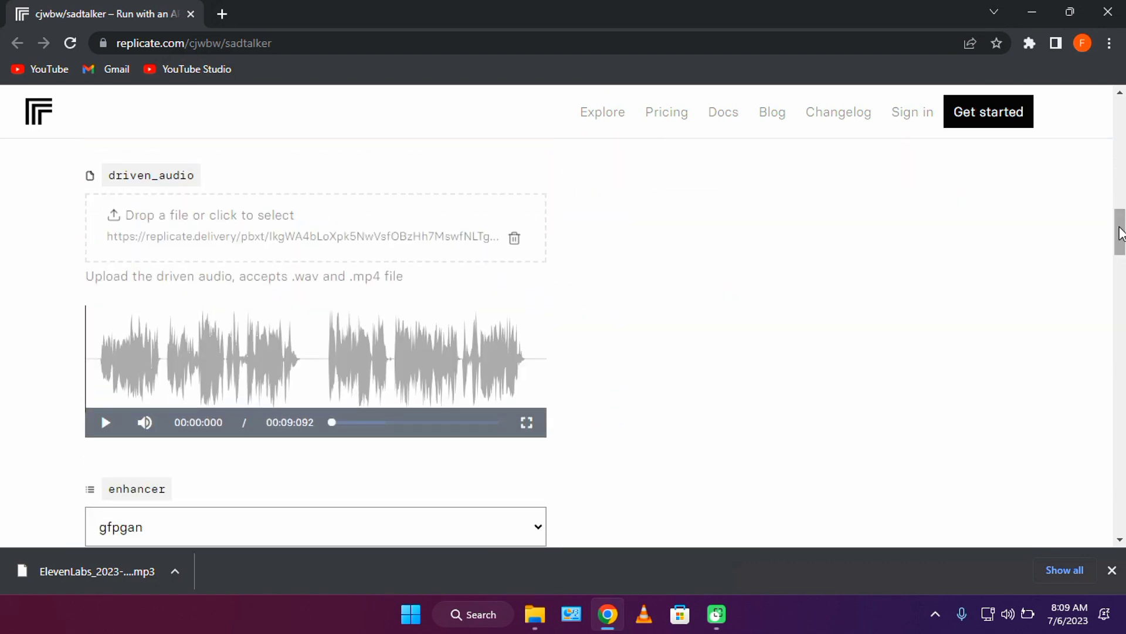
{"action": "scroll", "scroll_direction": "down", "scroll_amount": 3}
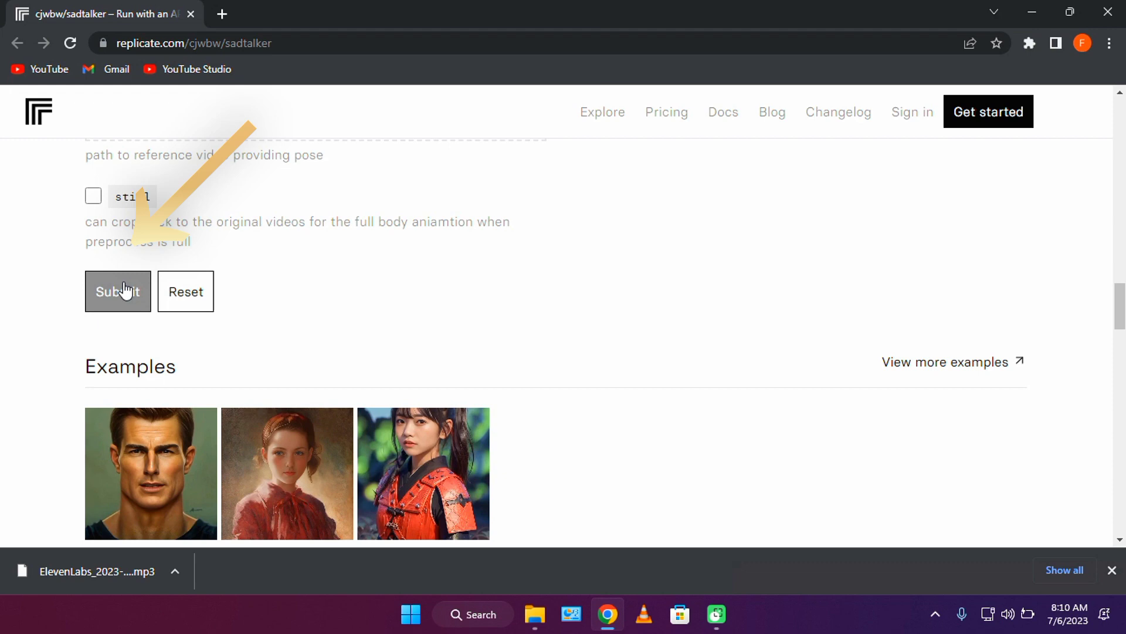
{"action": "left_click", "coordinate": [118, 291]}
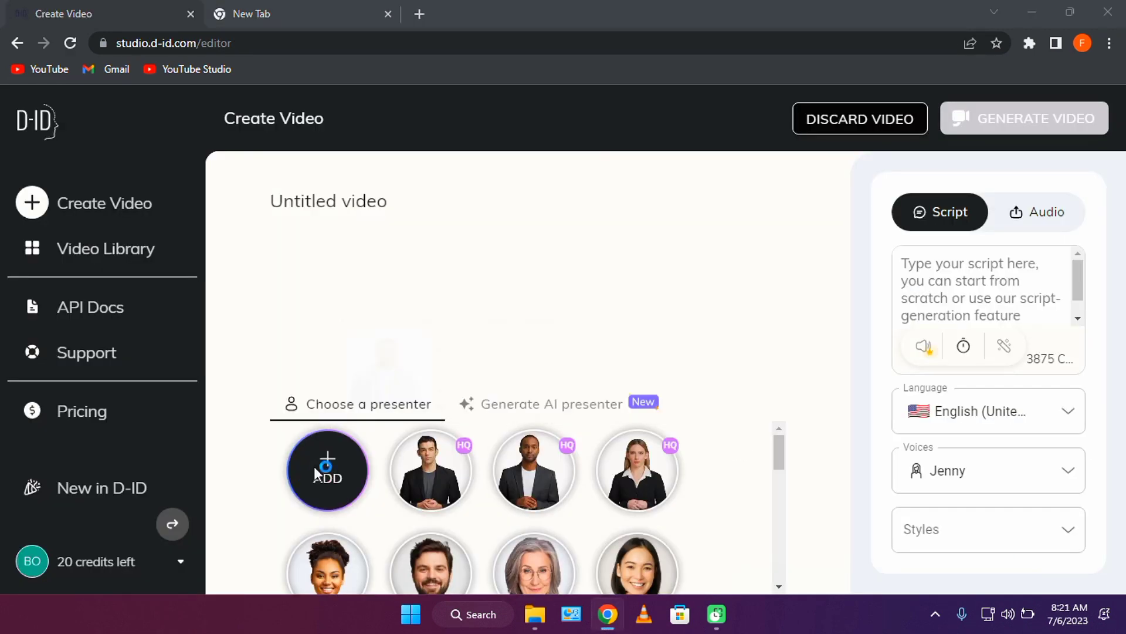
- Set the girl portrait as presenter with uploaded audio and generate the video for one credit
{"action": "left_click", "coordinate": [327, 470]}
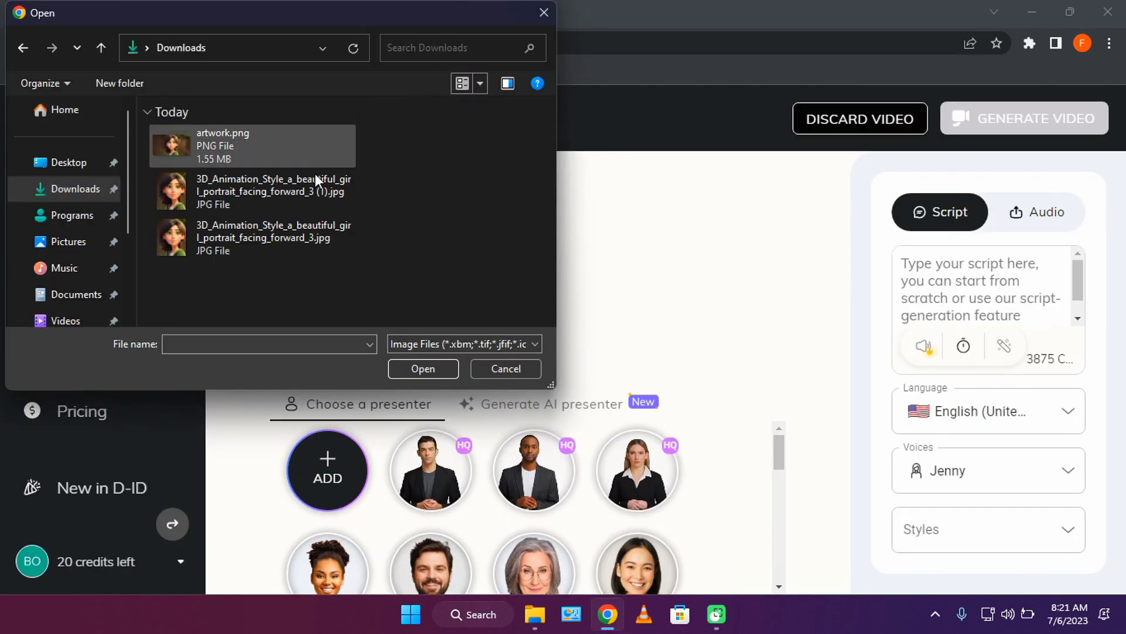
{"action": "left_click", "coordinate": [506, 368]}
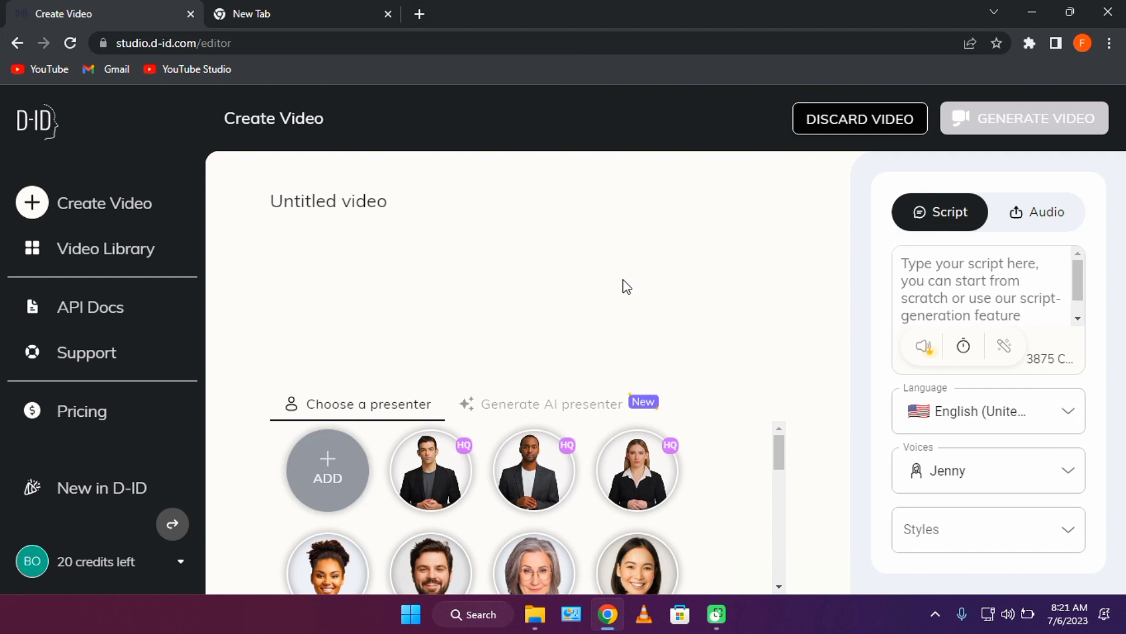
{"action": "mouse_move", "coordinate": [1050, 212]}
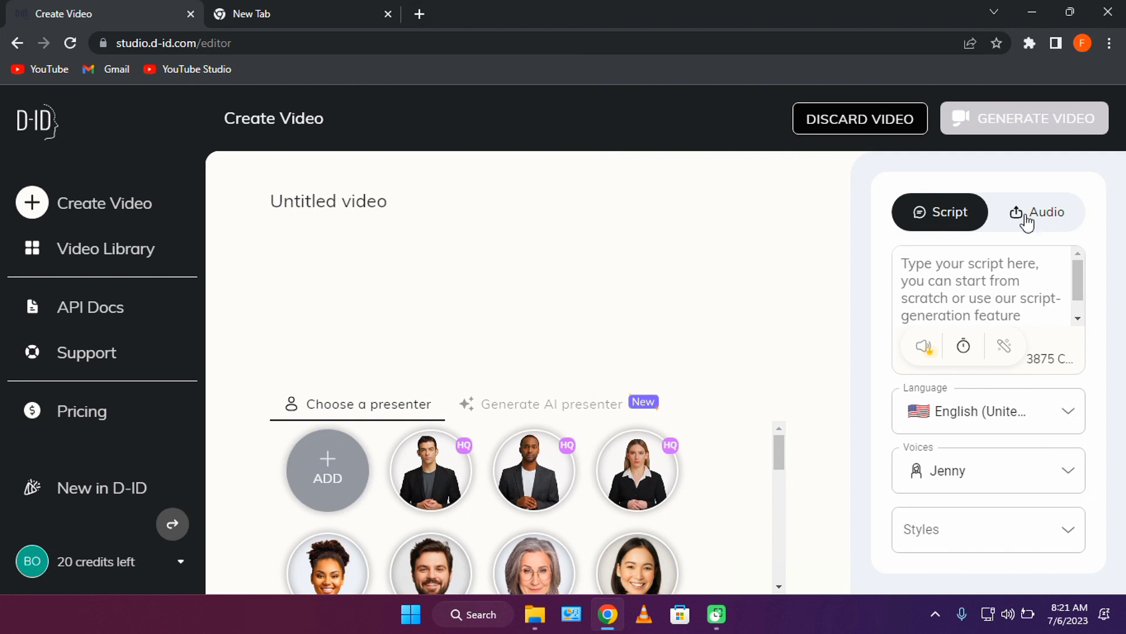
{"action": "left_click", "coordinate": [1038, 212]}
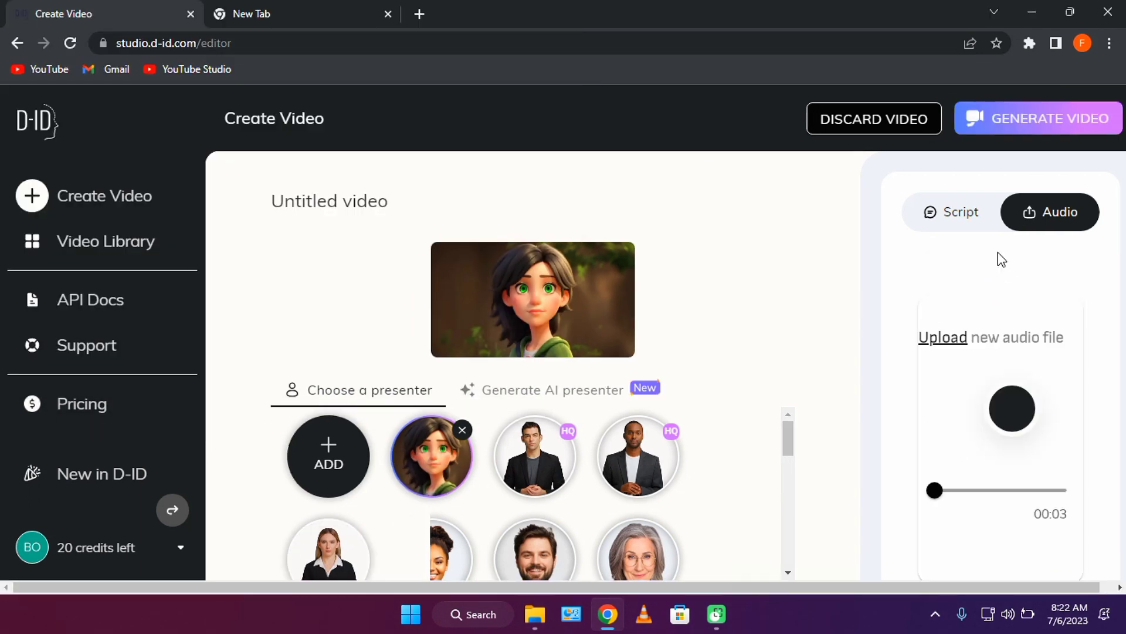
{"action": "left_click", "coordinate": [1037, 118]}
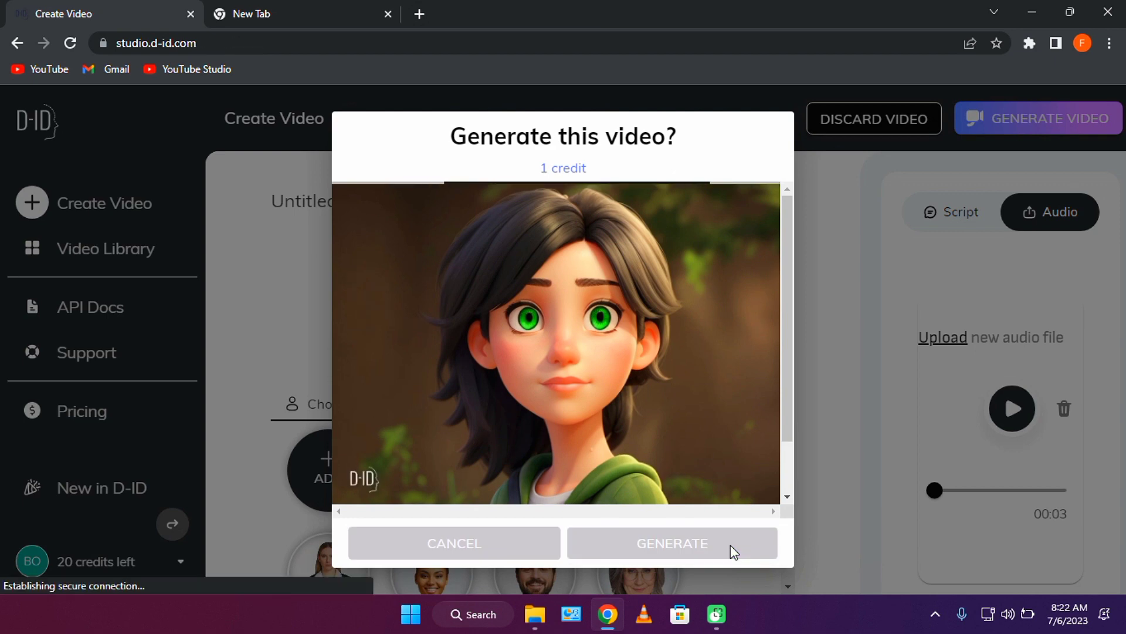
{"action": "left_click", "coordinate": [672, 542]}
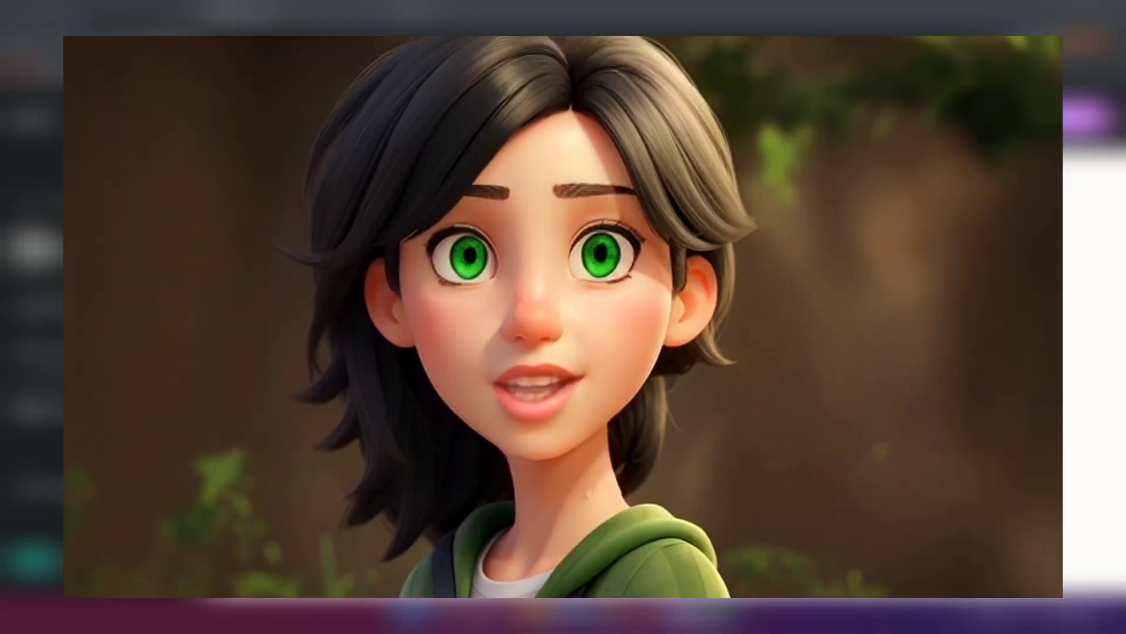